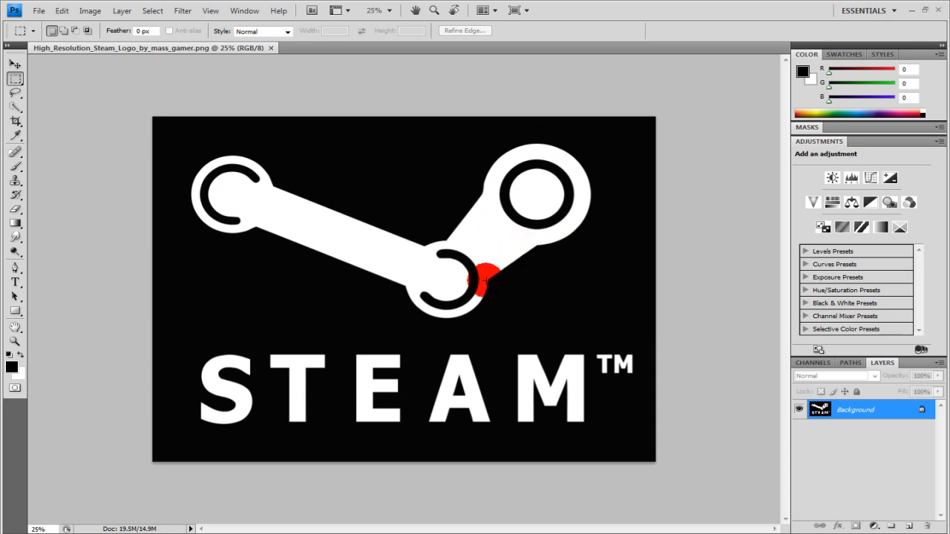
Trace the Steam logo symbol's edge with curved Pen anchor points and close the path
drag(486, 270, 409, 285)
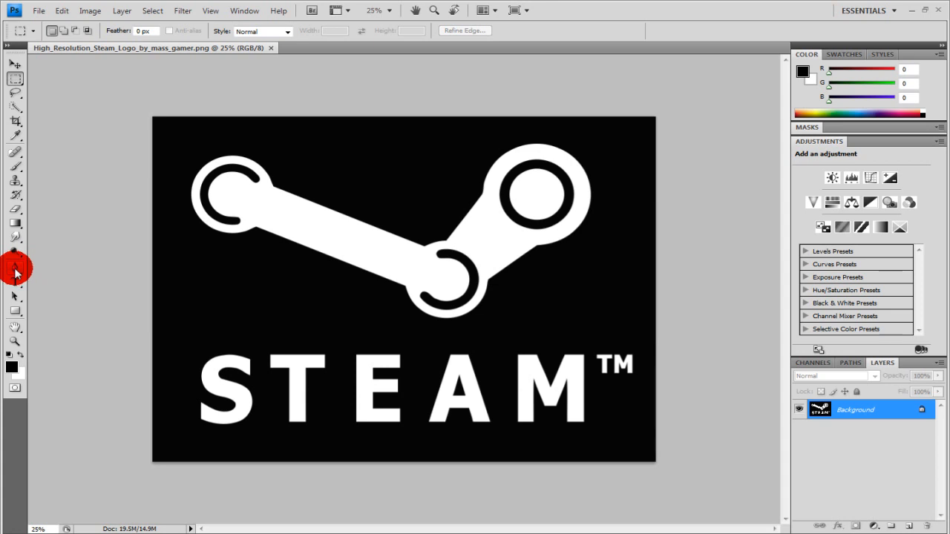
click(14, 268)
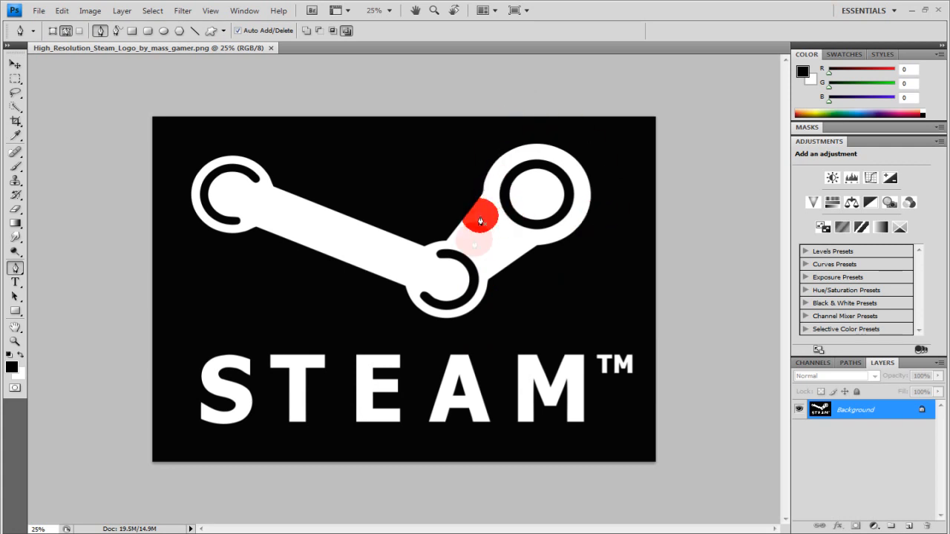
drag(480, 219, 231, 226)
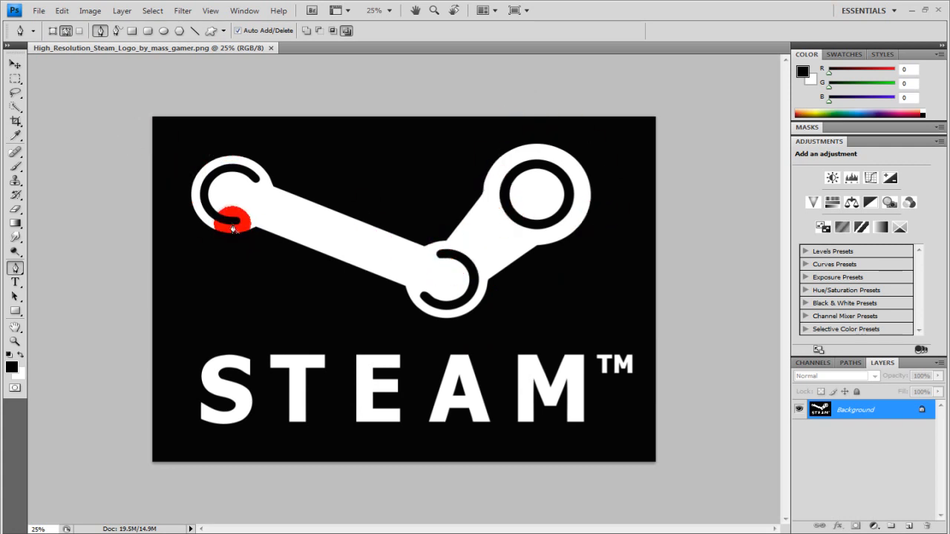
drag(230, 227, 464, 243)
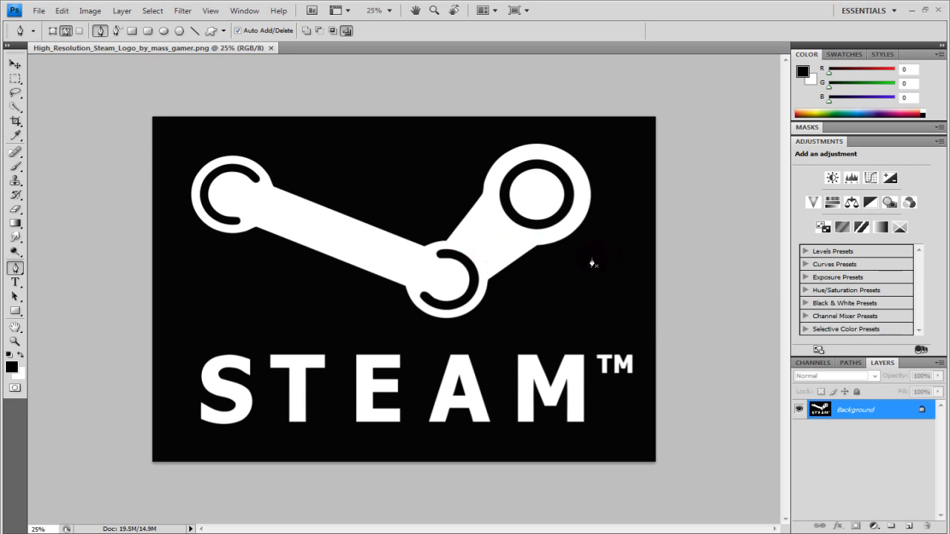
mouse_move(571, 271)
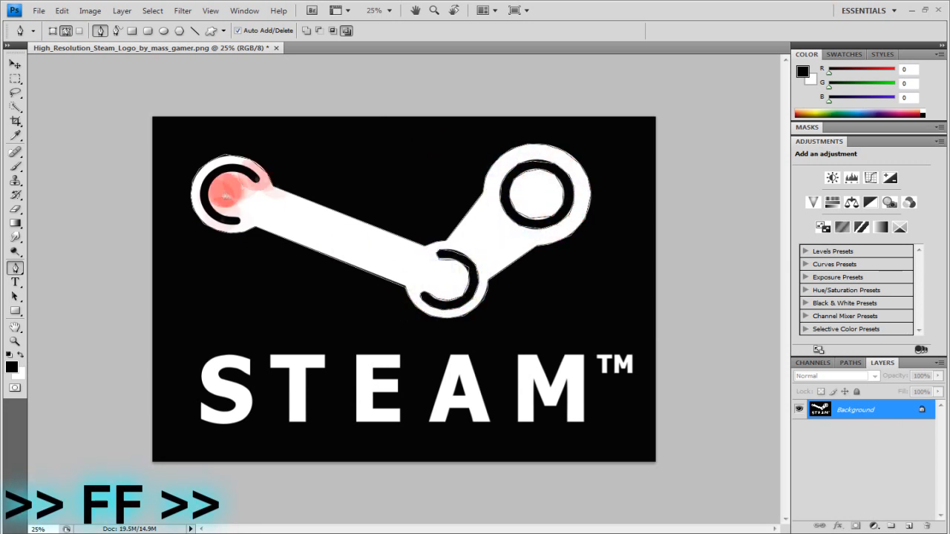
click(511, 167)
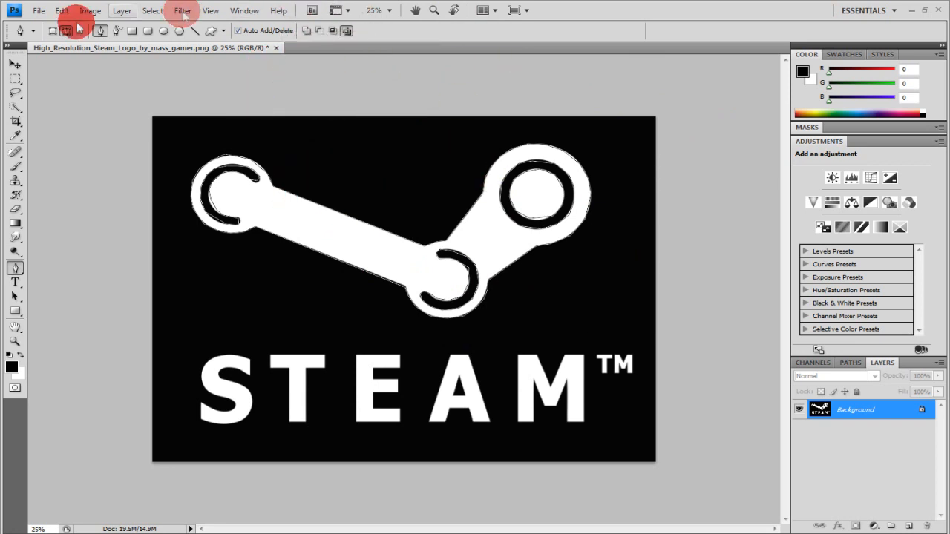
Export paths to Illustrator as 'steamlogo' on the Desktop, then hide Photoshop
click(38, 10)
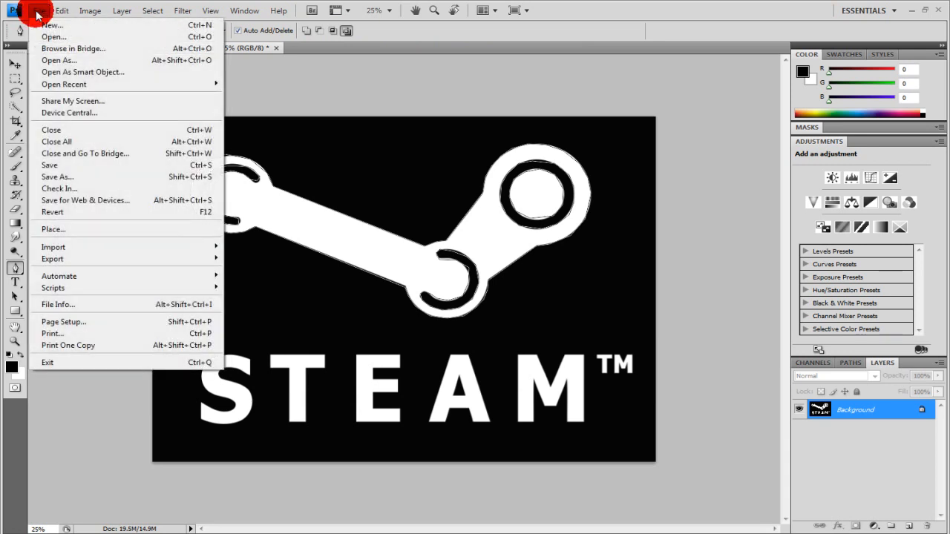
mouse_move(52, 259)
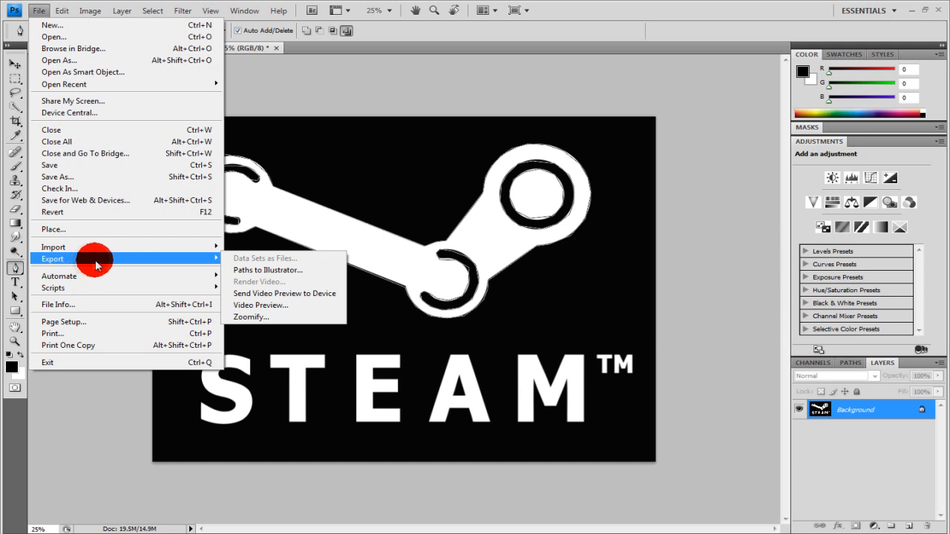
mouse_move(249, 269)
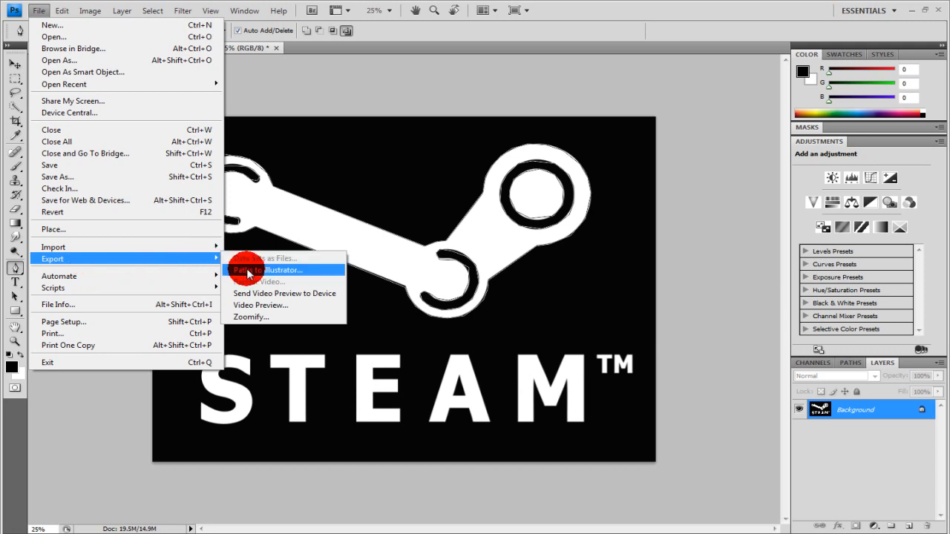
click(267, 269)
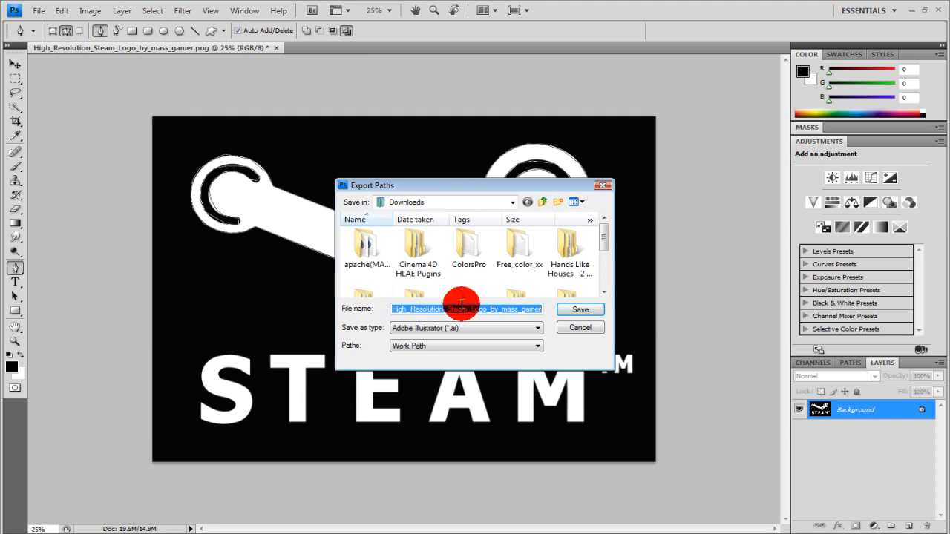
click(511, 202)
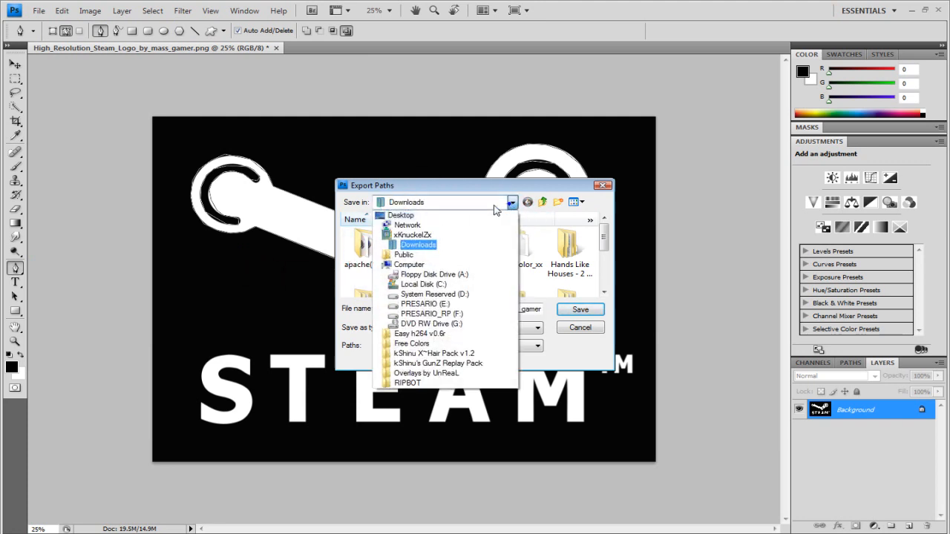
click(401, 215)
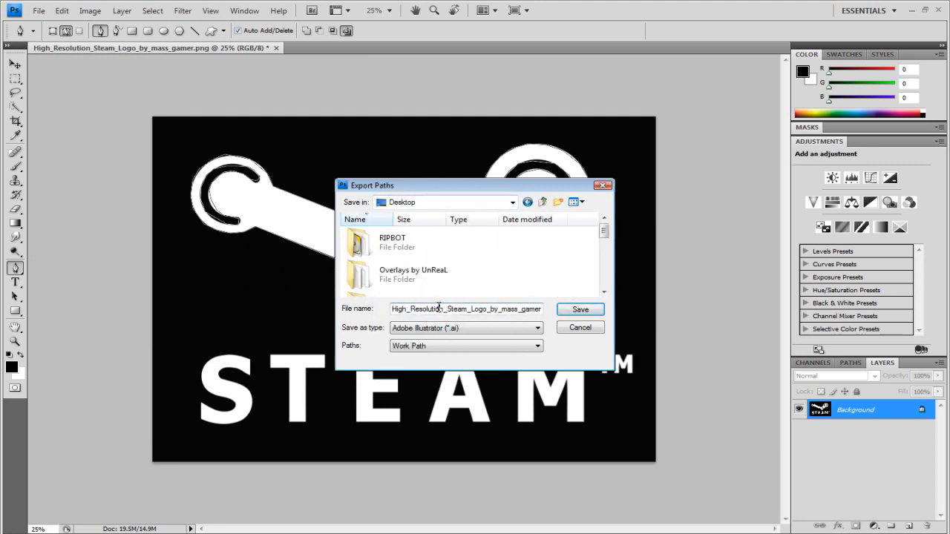
triple_click(466, 309)
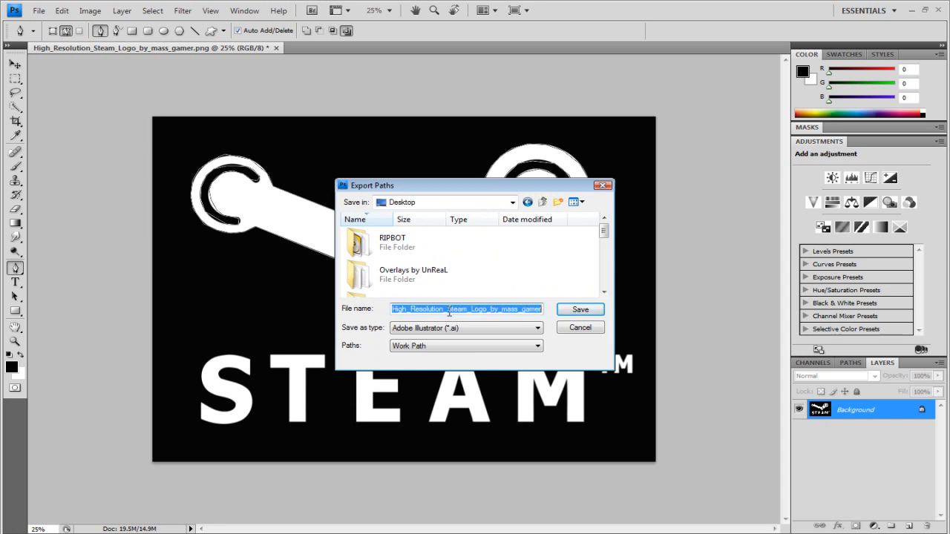
text(st4e)
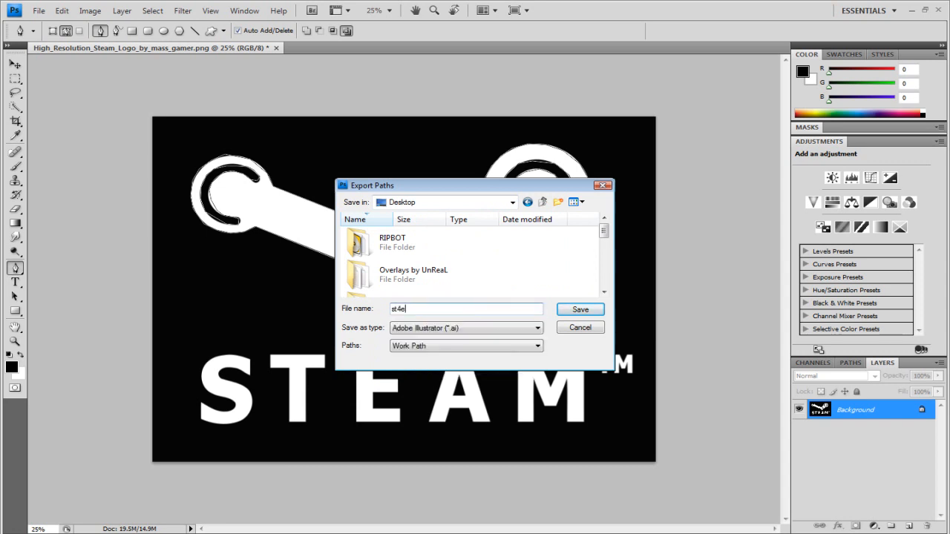
text(steamlogo)
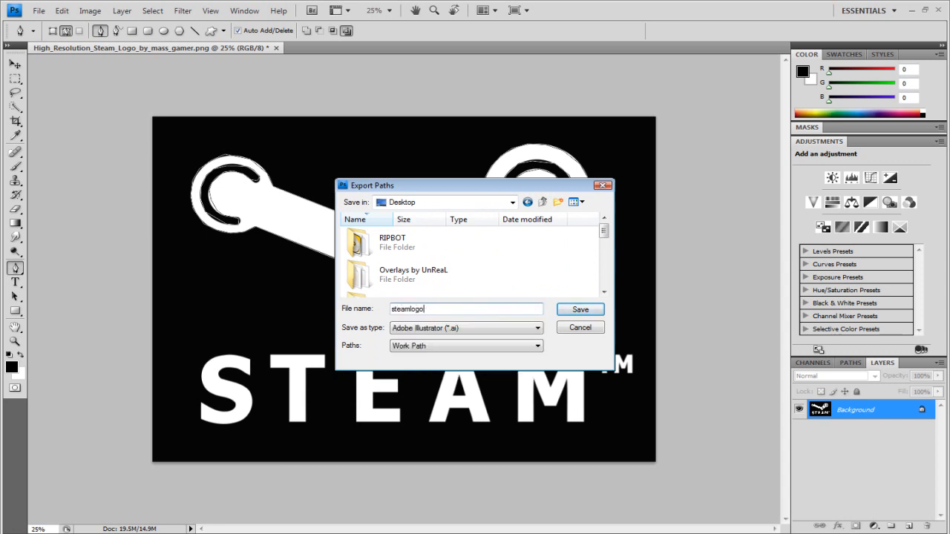
click(580, 328)
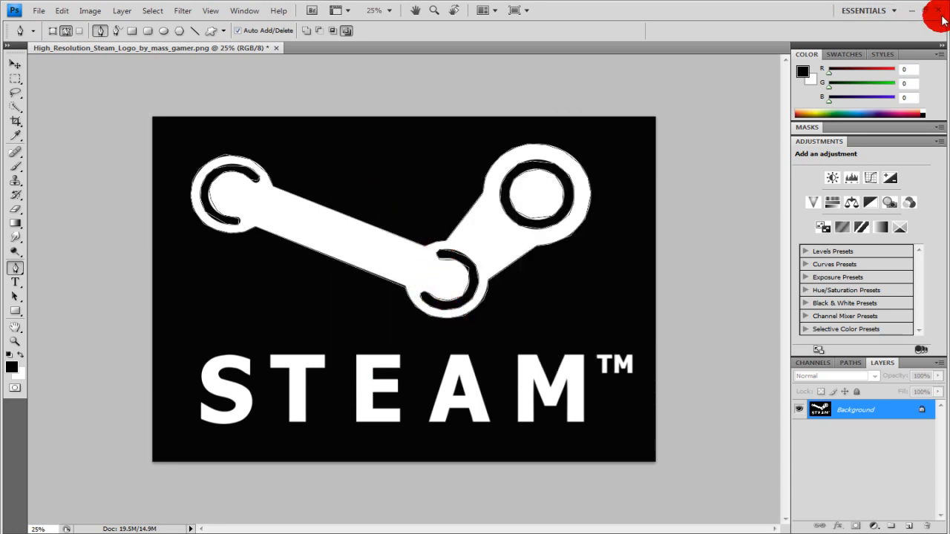
click(942, 11)
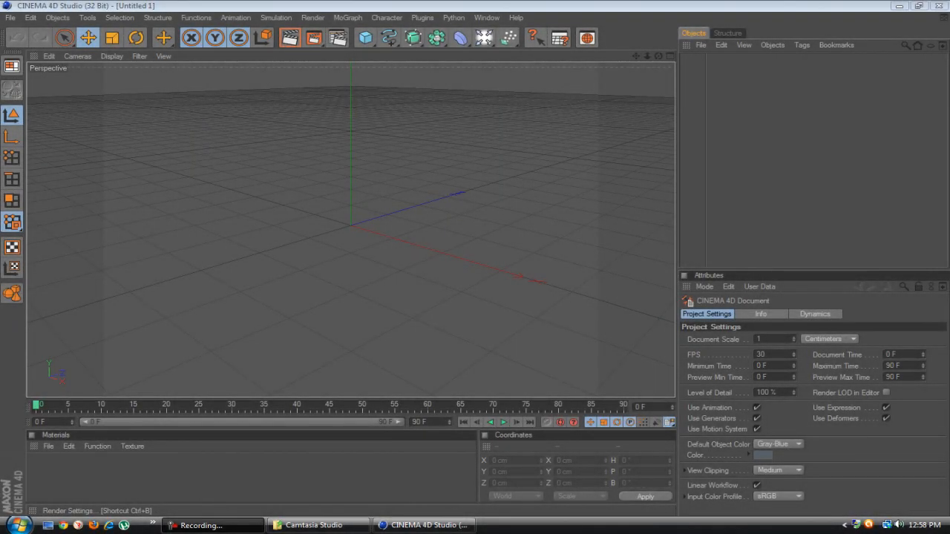
Open steamlogo.ai from the Desktop in Cinema 4D
click(10, 17)
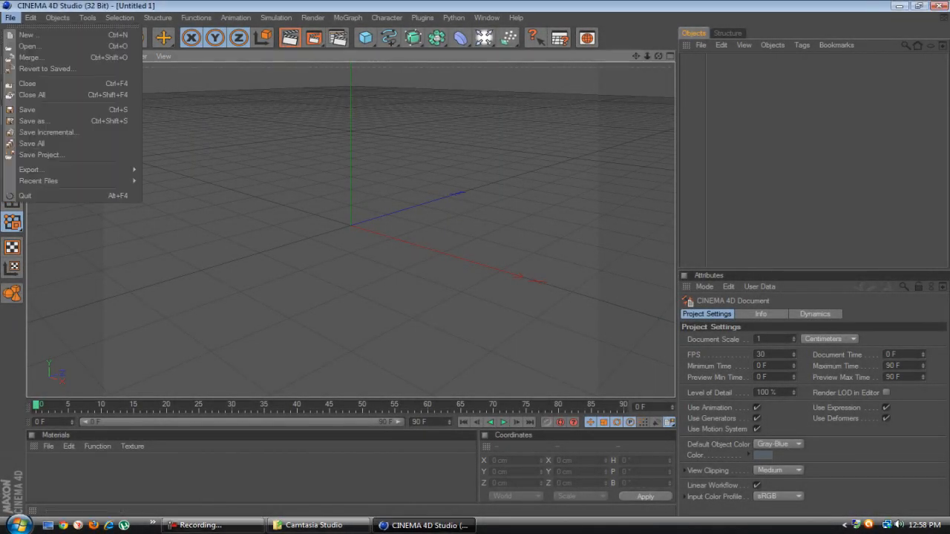
click(30, 46)
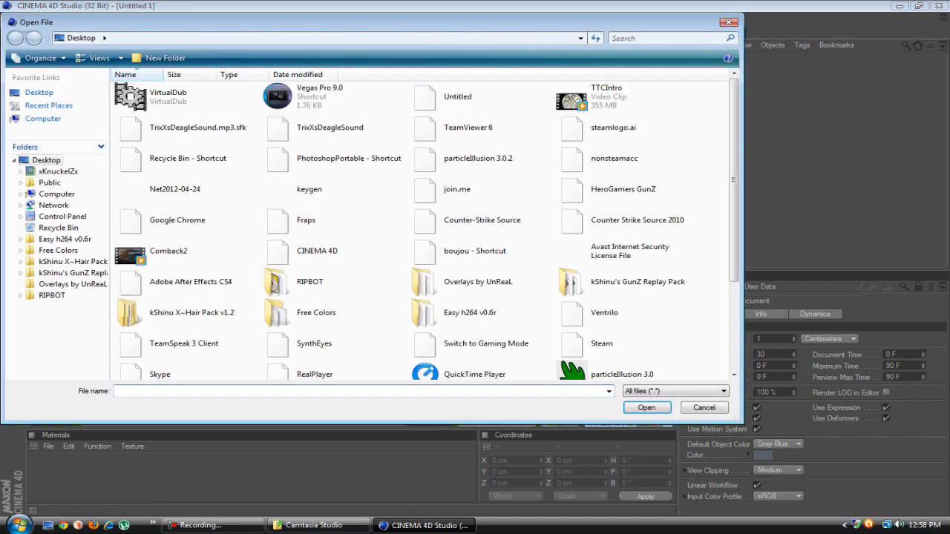
click(613, 128)
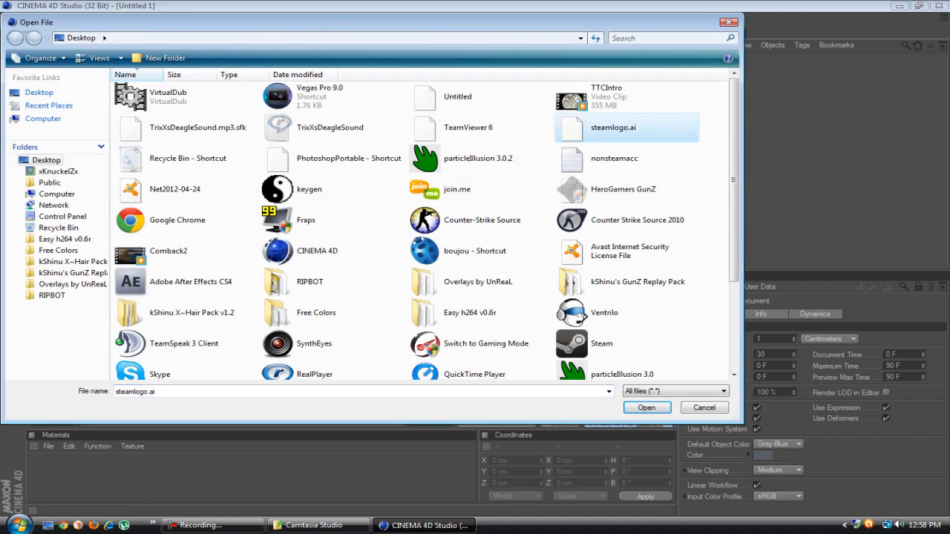
click(645, 408)
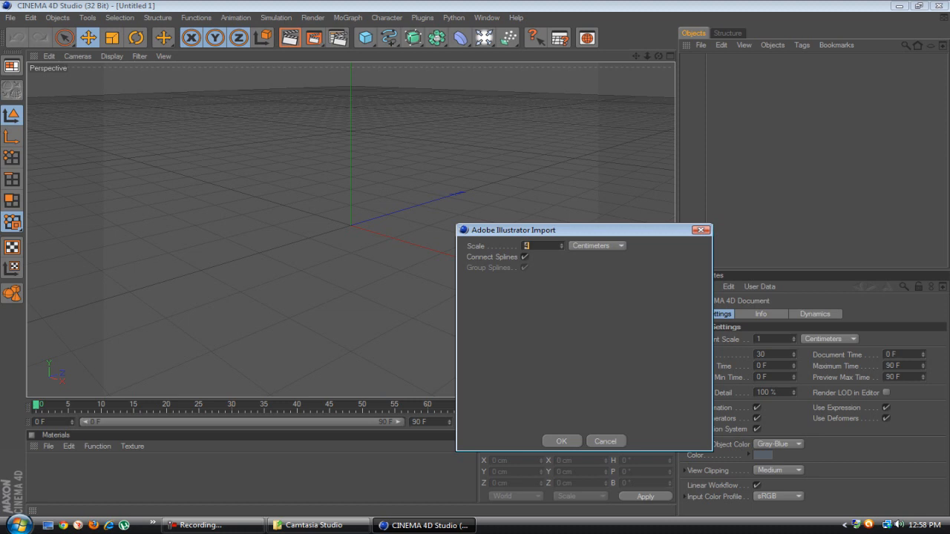
Accept the Illustrator import defaults to add the steamlogo spline, then show the NURBS generators
click(562, 441)
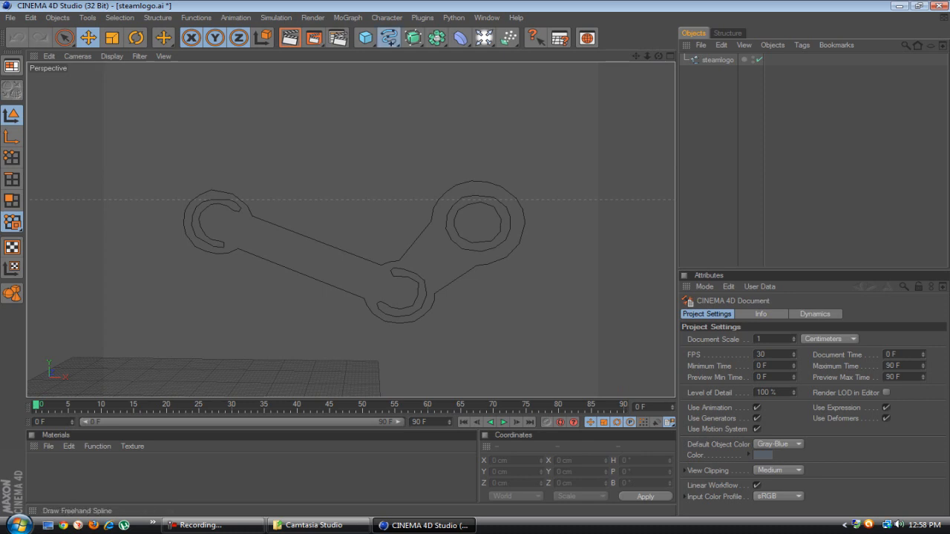
click(412, 37)
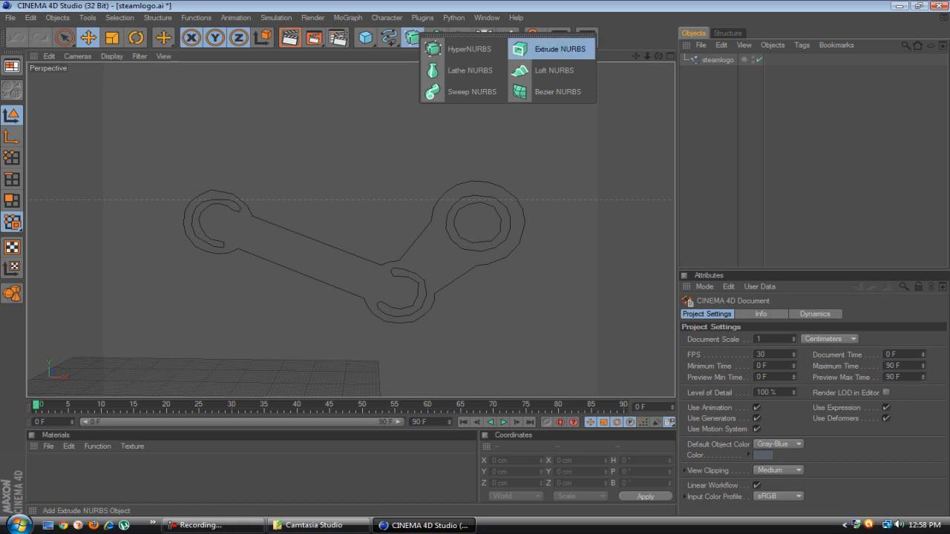
Add an Extrude NURBS, nest steamlogo under it, and enter Movement values 31 and 0
click(552, 49)
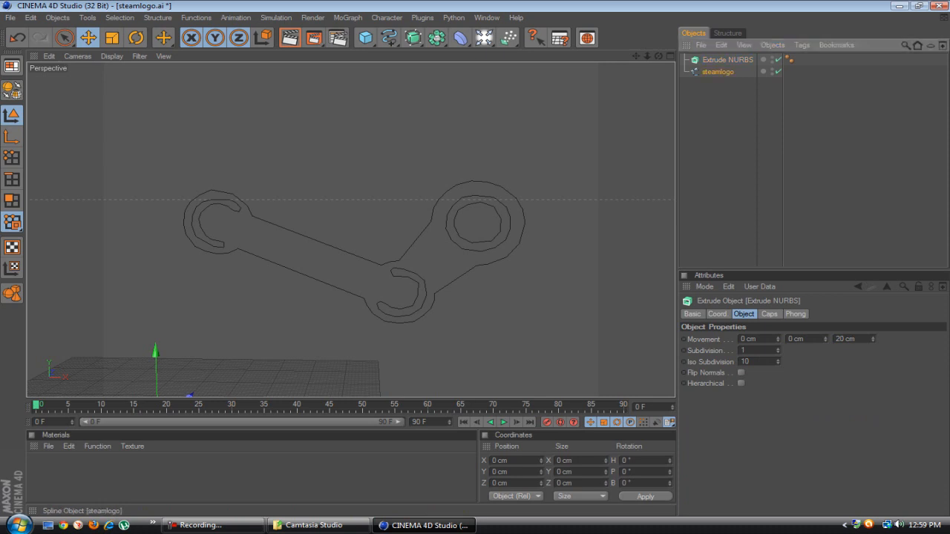
click(718, 71)
text(240)
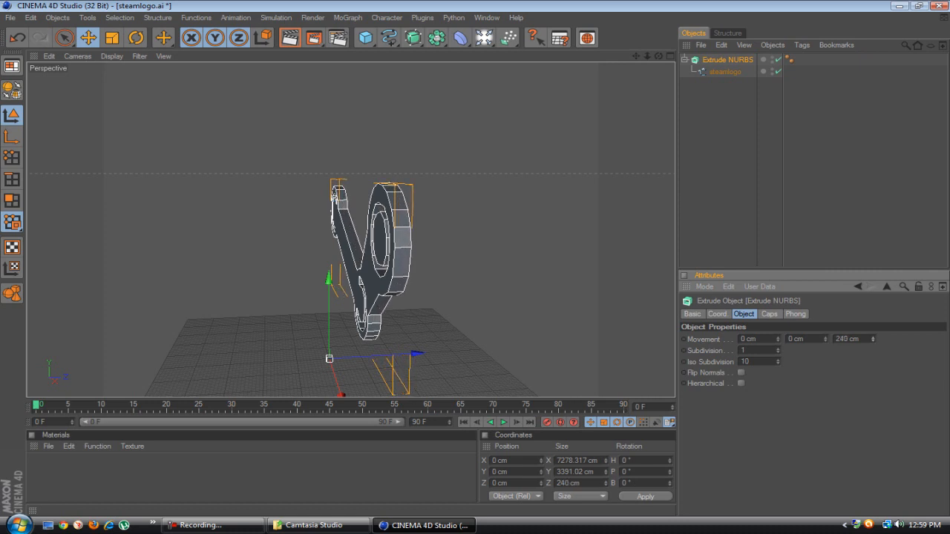
text(31)
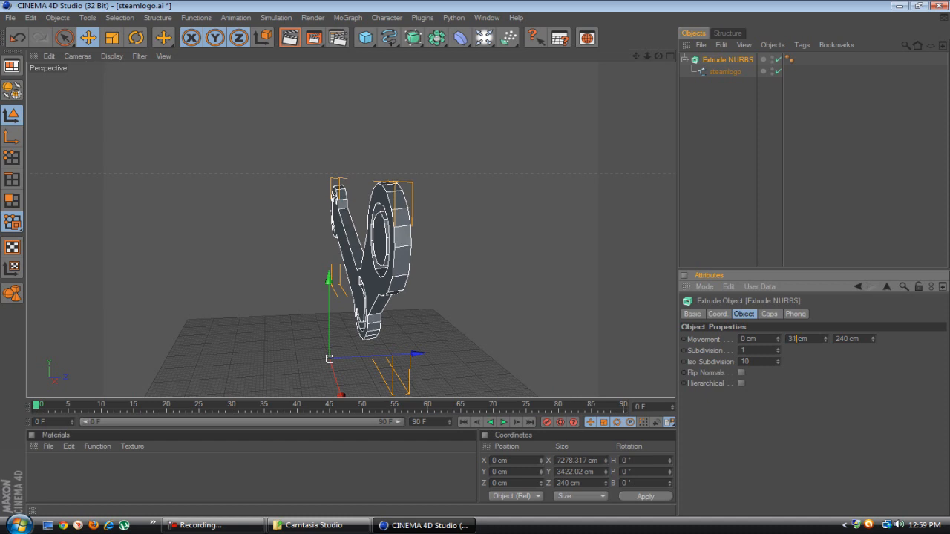
text(0)
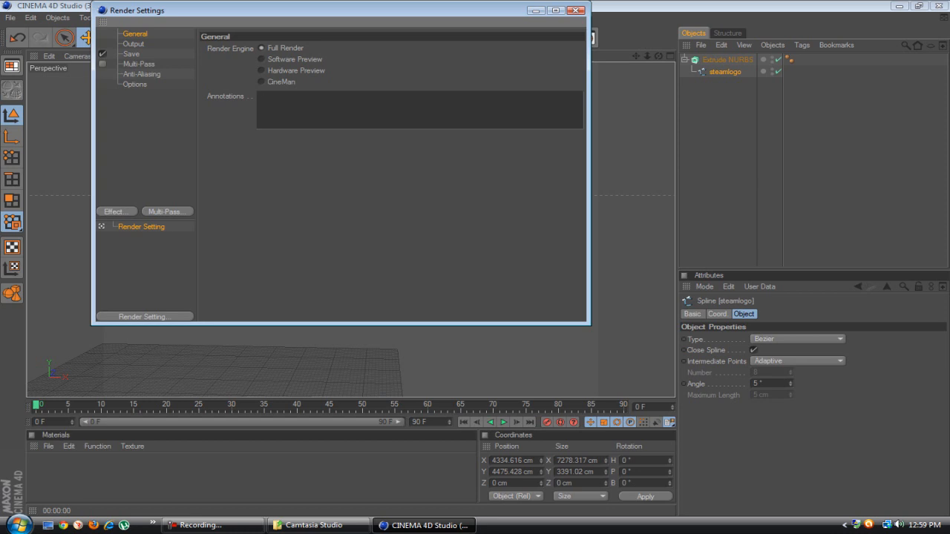
Enter 1280 as the Output width in Render Settings
click(134, 44)
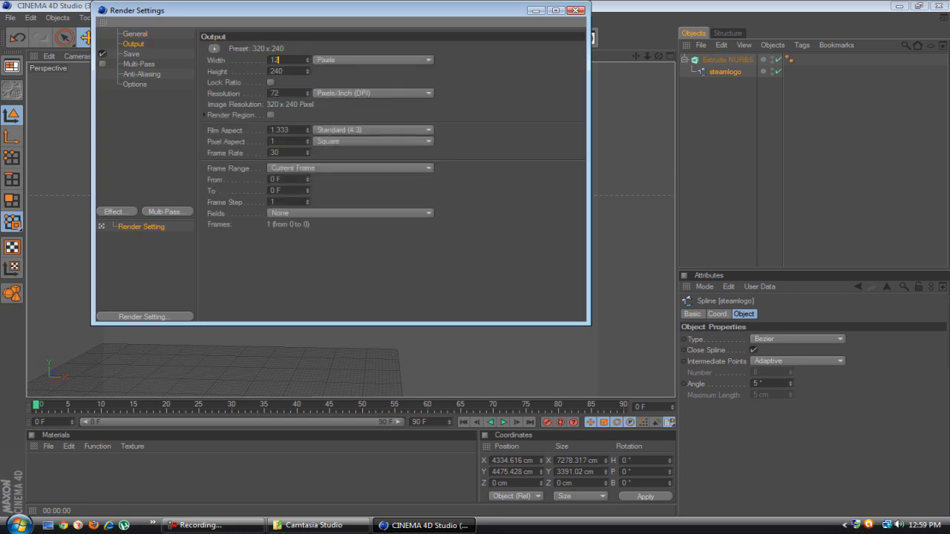
text(1280)
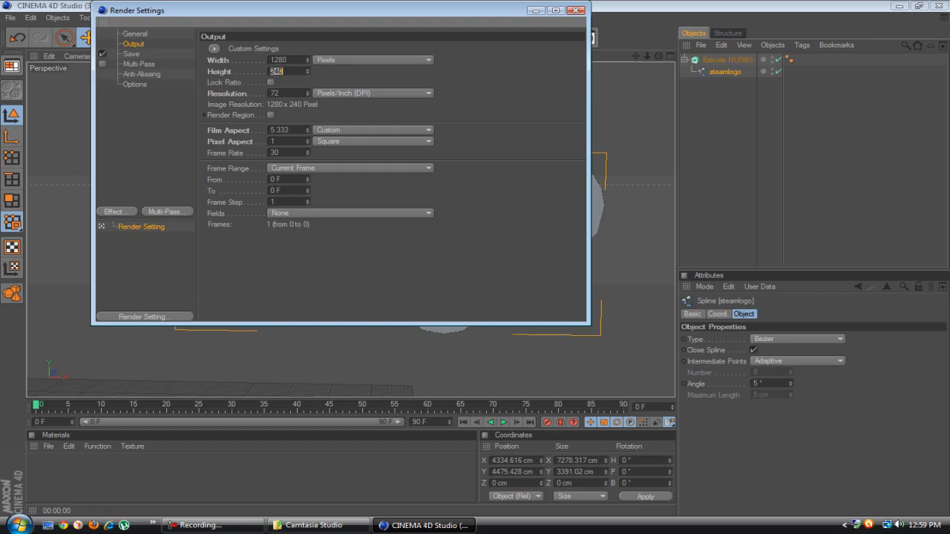